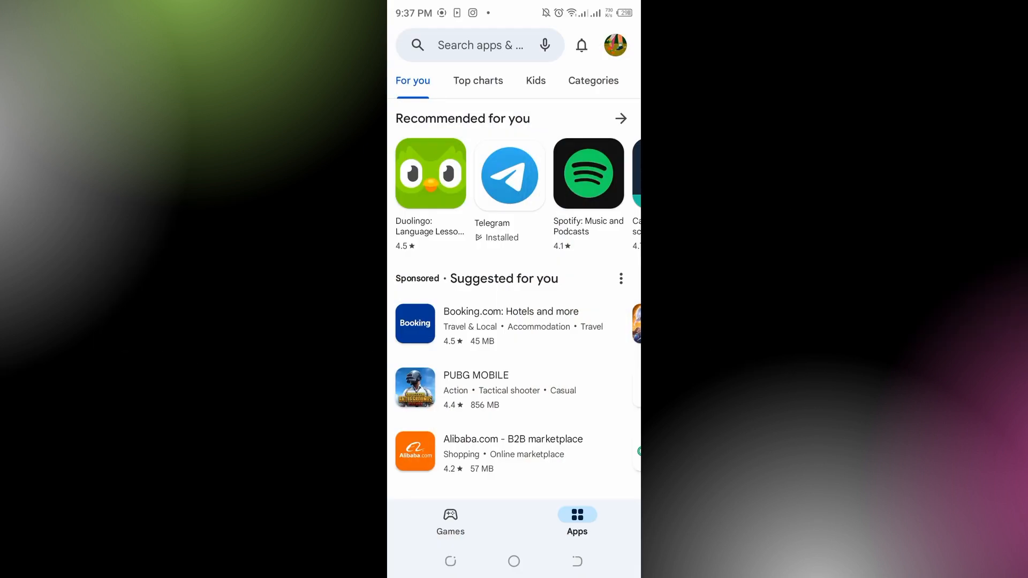
Step: Search Play Store for 'discord' from recent searches and view its listing, shown as installed
{"action": "left_click", "coordinate": [483, 45]}
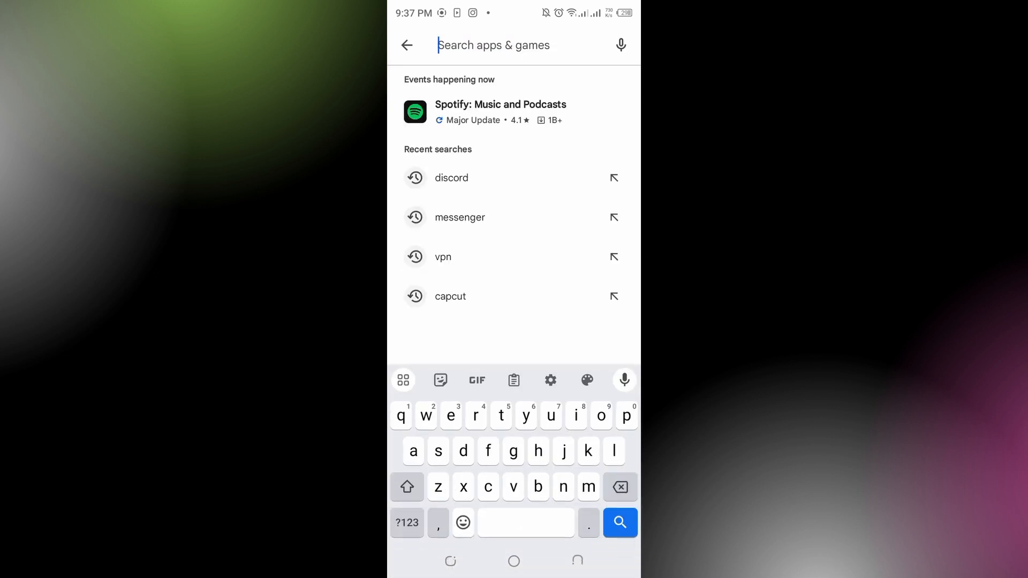
{"action": "left_click", "coordinate": [450, 178]}
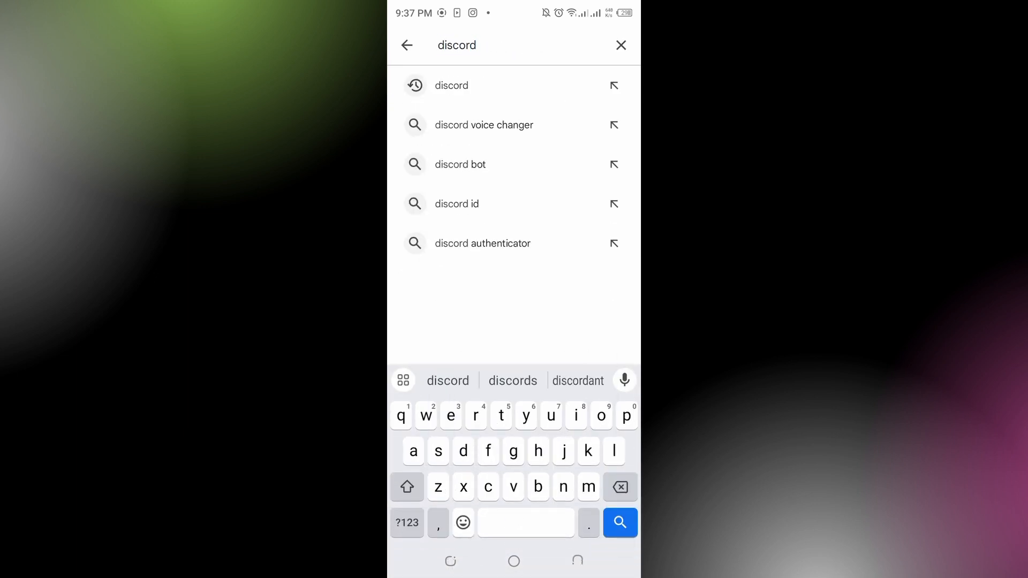
{"action": "left_click", "coordinate": [619, 522]}
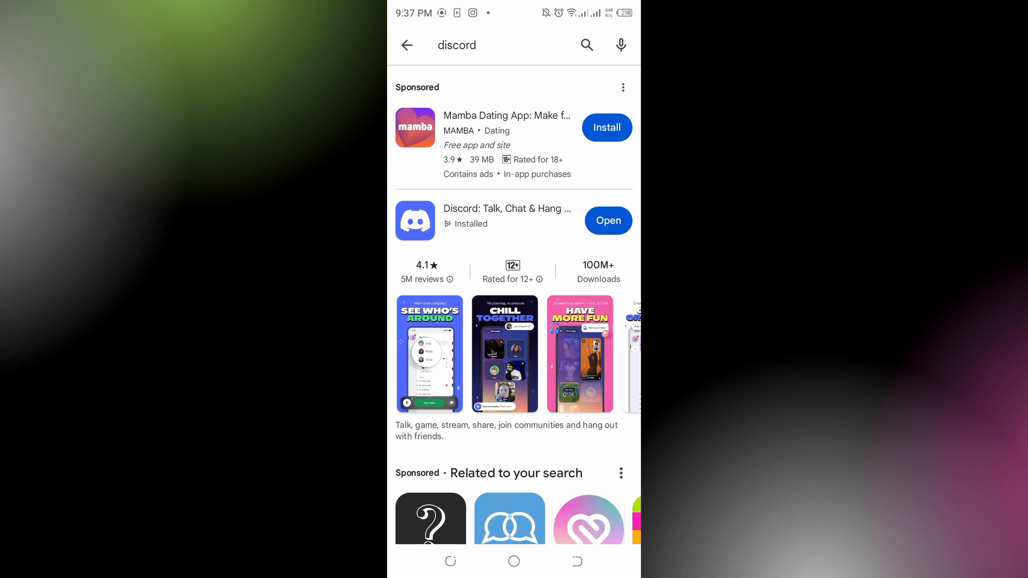
{"action": "left_click", "coordinate": [507, 208]}
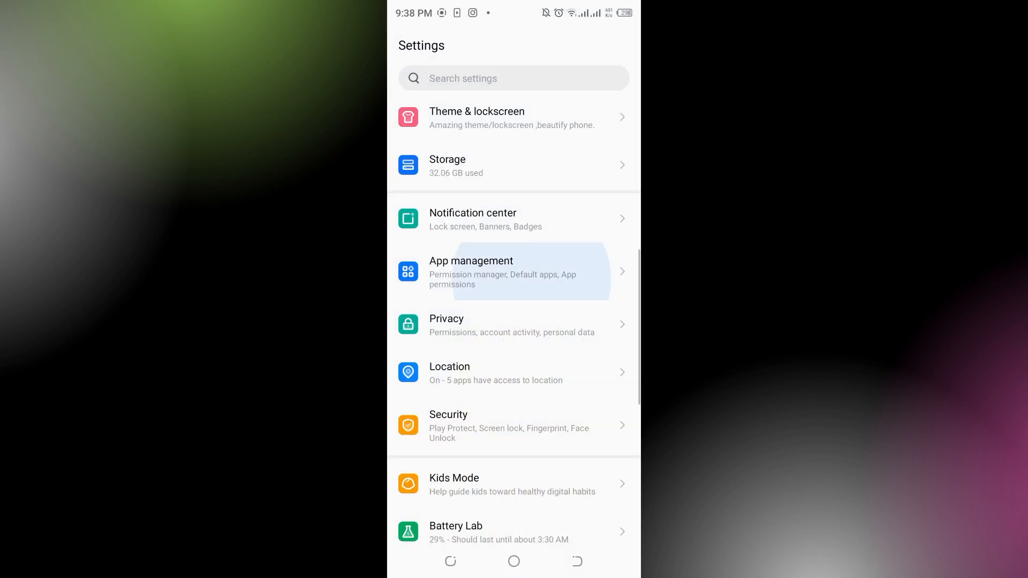
Step: Go to App management and scroll the installed apps list down to Discord (150 MB)
{"action": "left_click", "coordinate": [493, 272]}
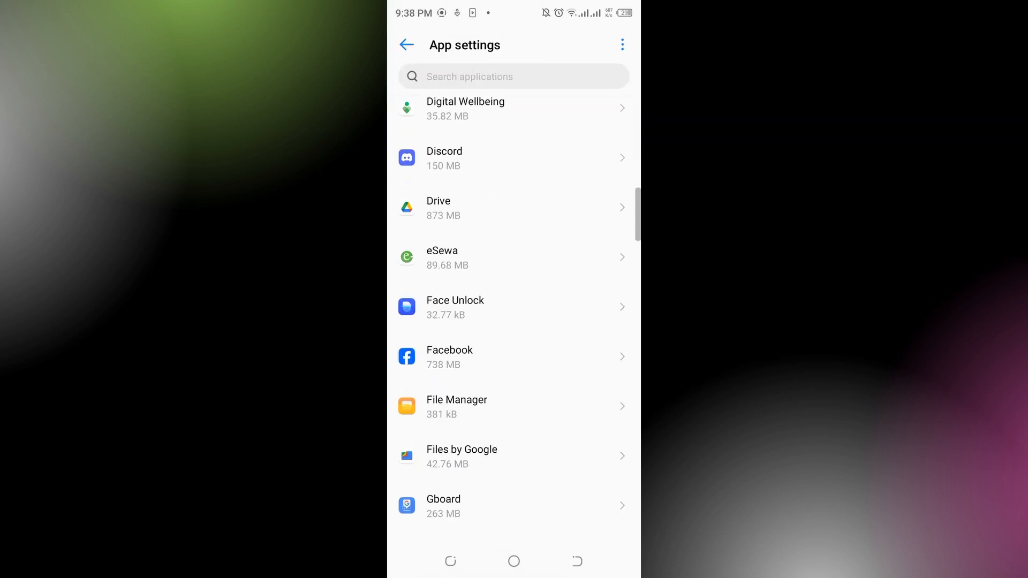
{"action": "scroll", "scroll_direction": "down", "scroll_amount": 3}
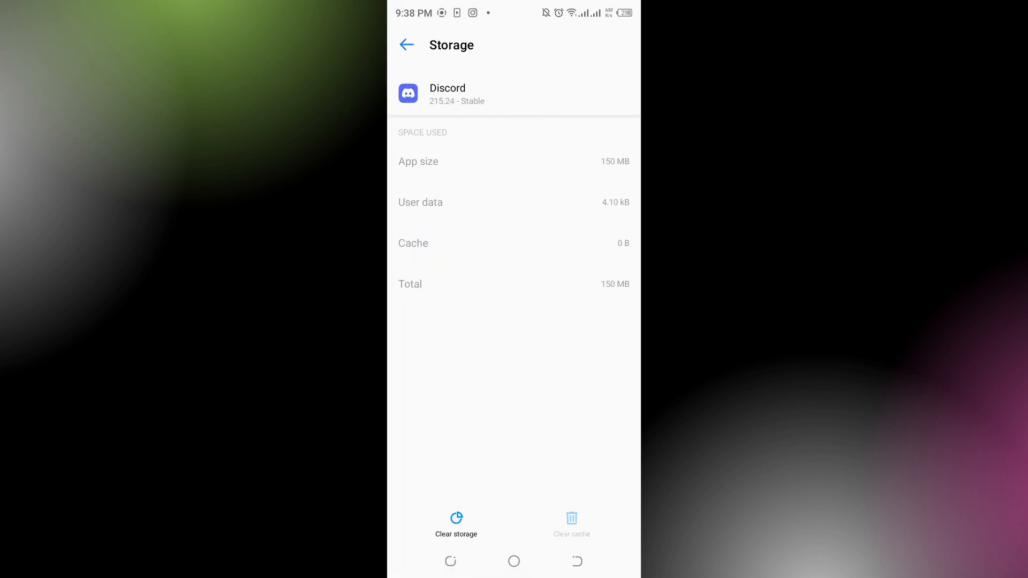
Step: Clear Discord's storage and confirm deleting app data, leaving user data at 0 B
{"action": "left_click", "coordinate": [456, 519]}
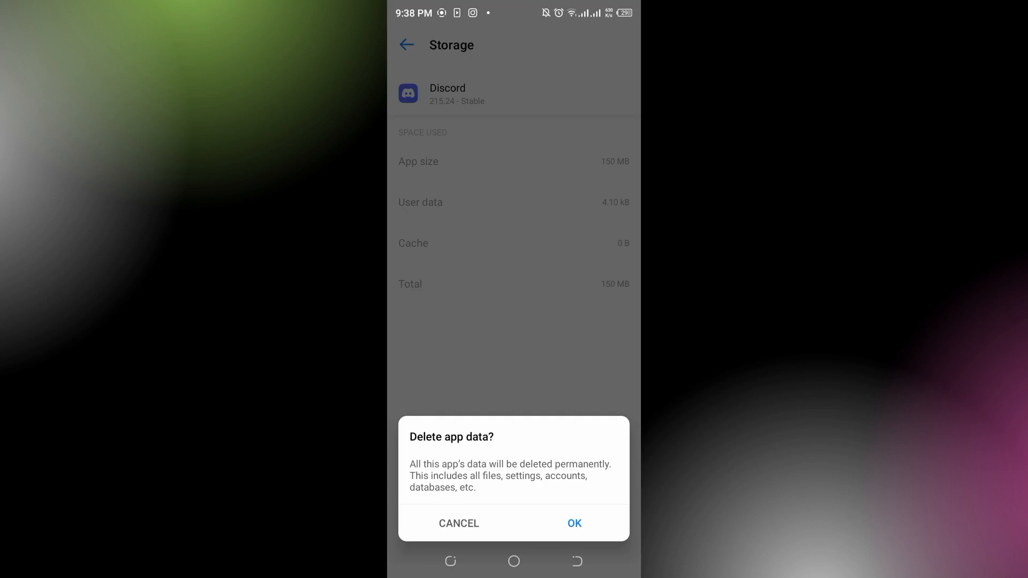
{"action": "left_click", "coordinate": [574, 524]}
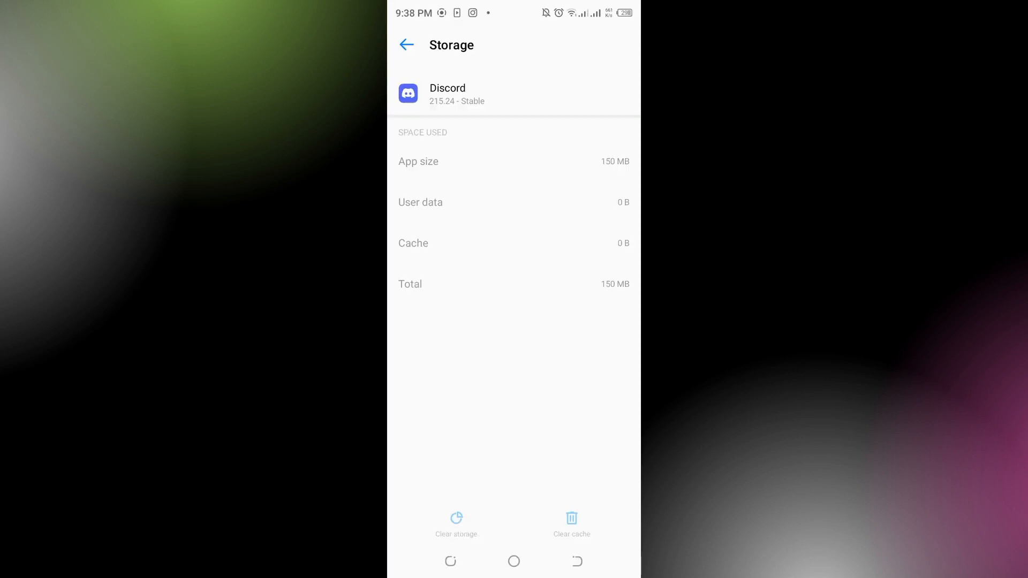